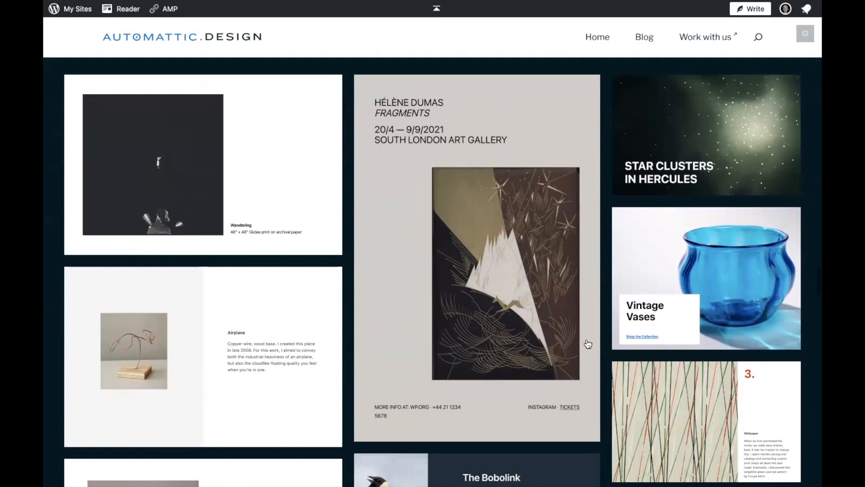
mouse_move(276, 367)
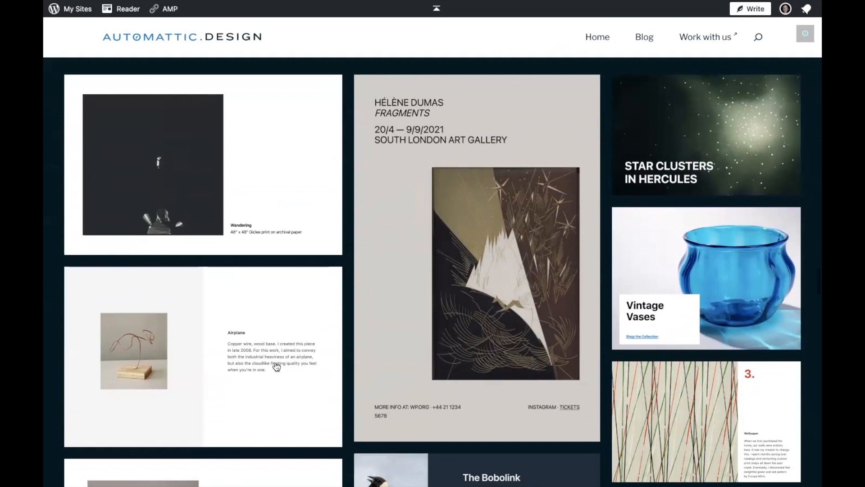
mouse_move(356, 214)
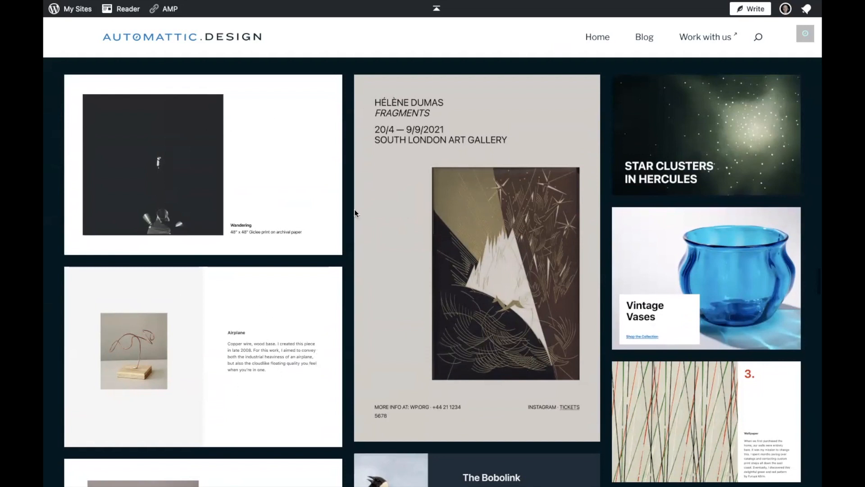
- Scroll down through the page content and back up slightly
scroll("down", 3)
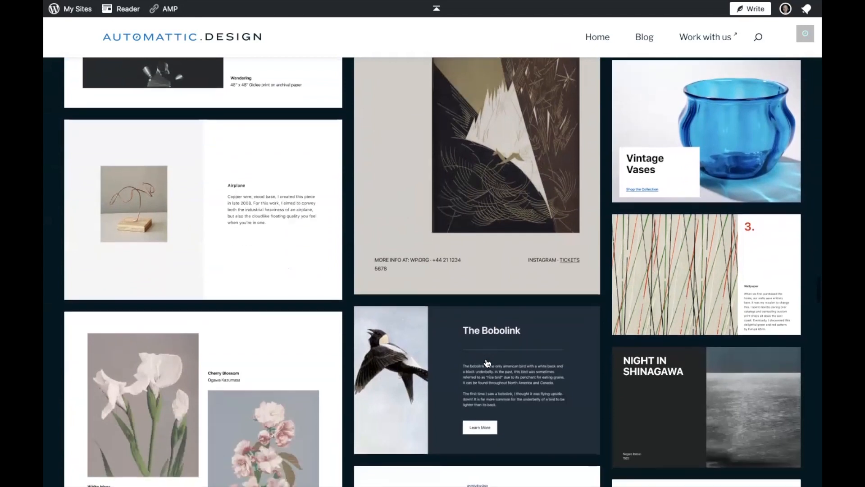
scroll("down", 3)
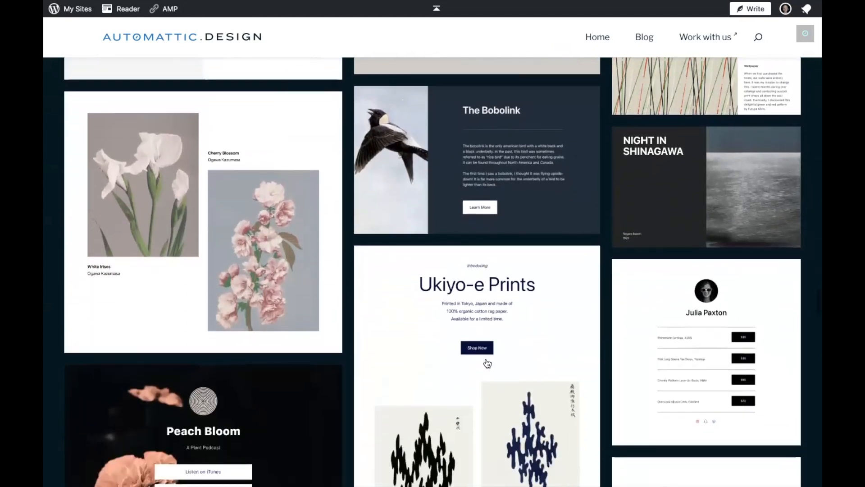
scroll("down", 3)
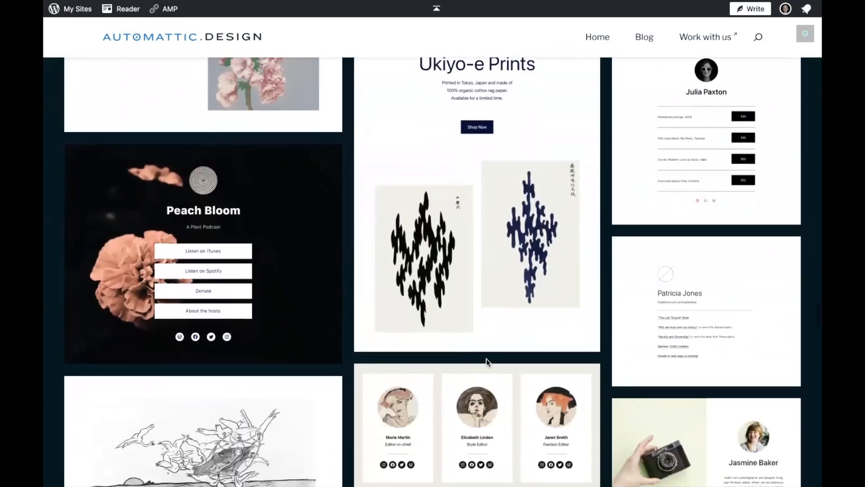
scroll("down", 3)
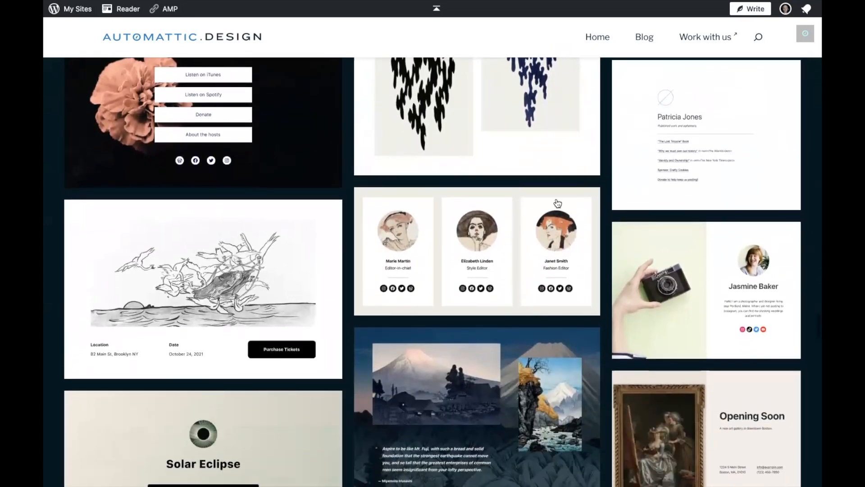
mouse_move(467, 214)
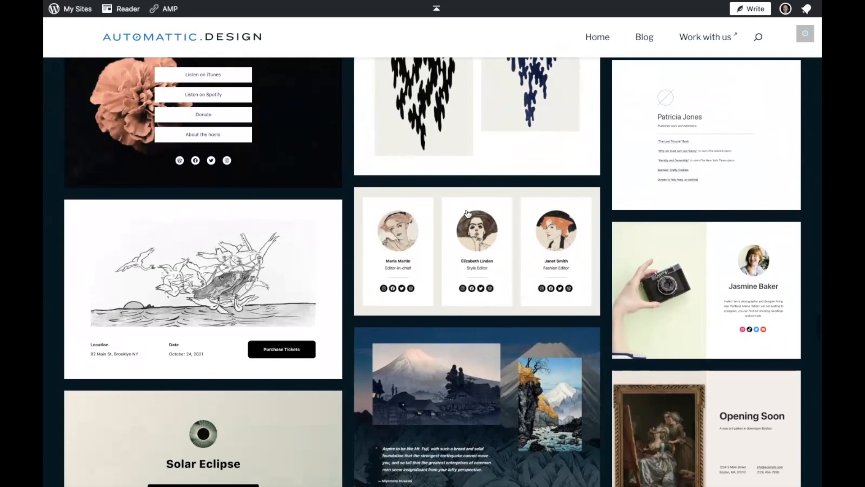
mouse_move(538, 194)
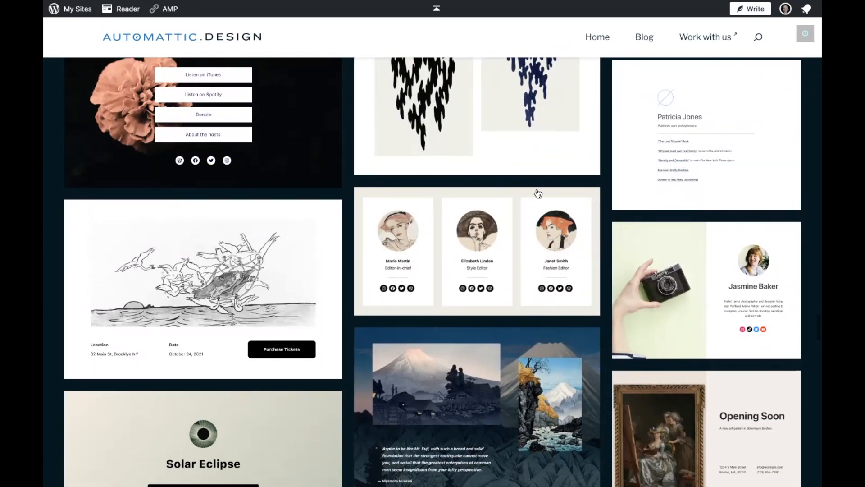
scroll("down", 3)
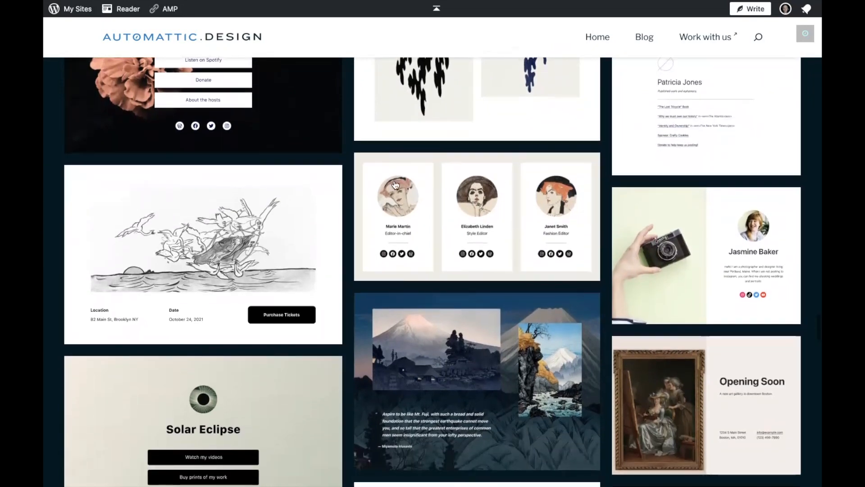
scroll("down", 3)
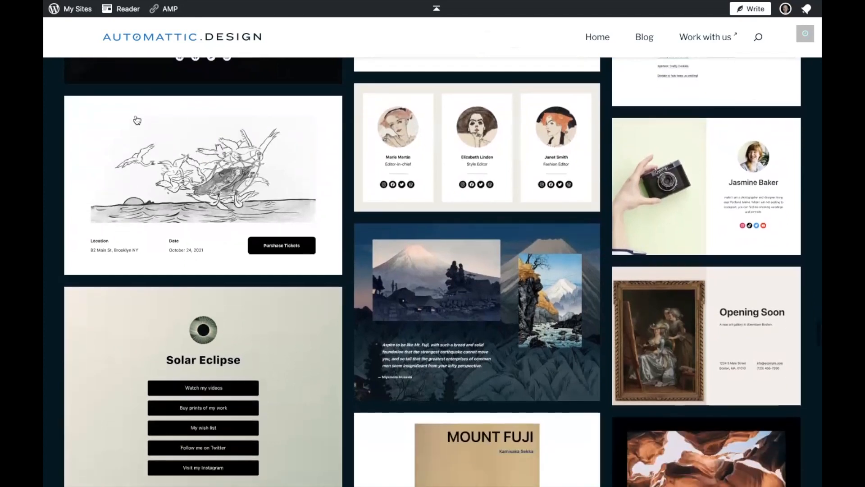
scroll("down", 3)
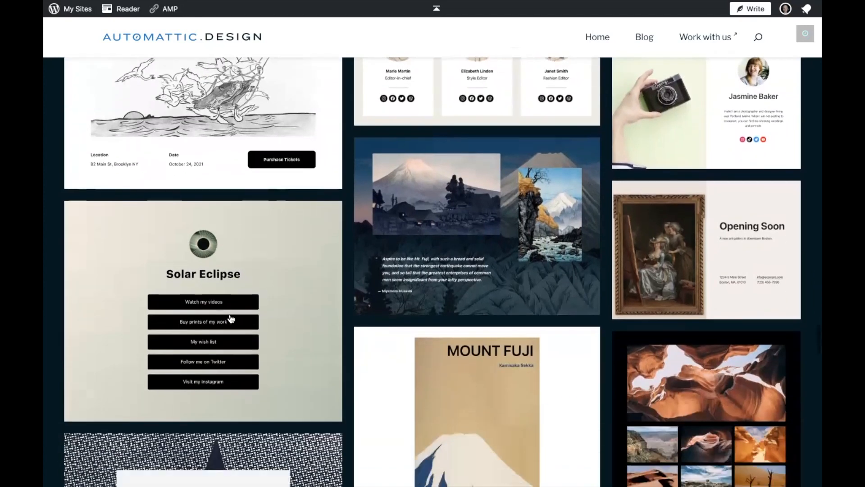
mouse_move(145, 271)
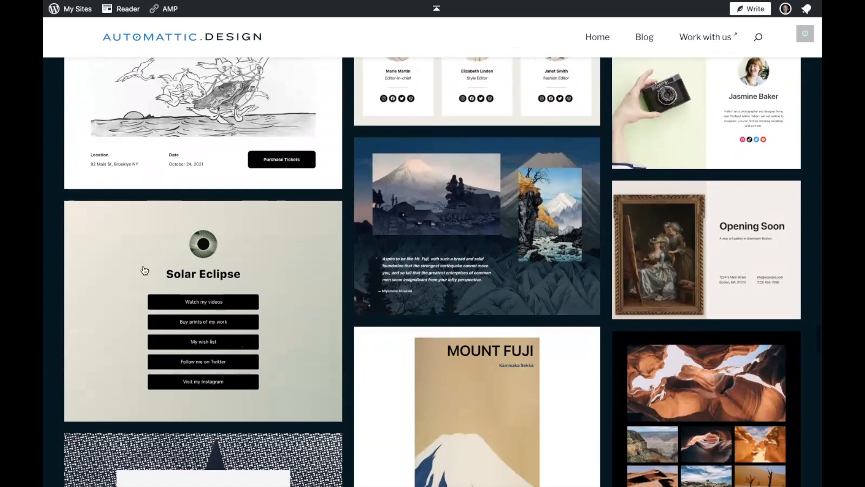
mouse_move(287, 268)
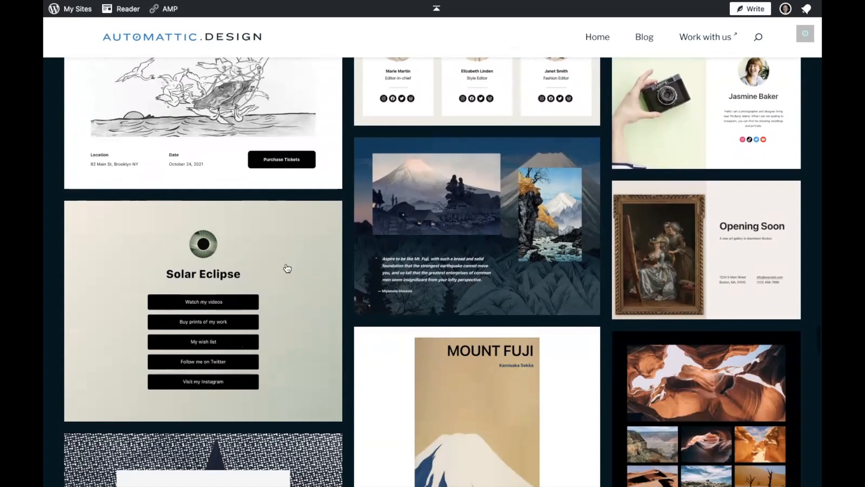
scroll("down", 3)
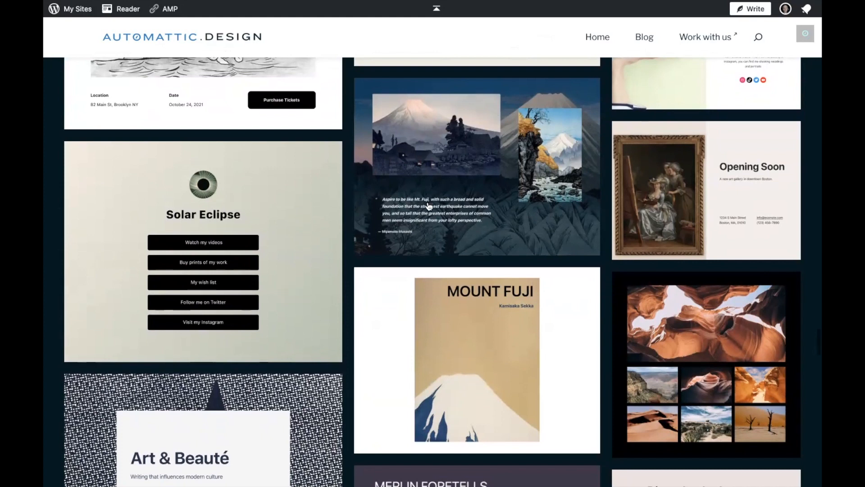
mouse_move(518, 185)
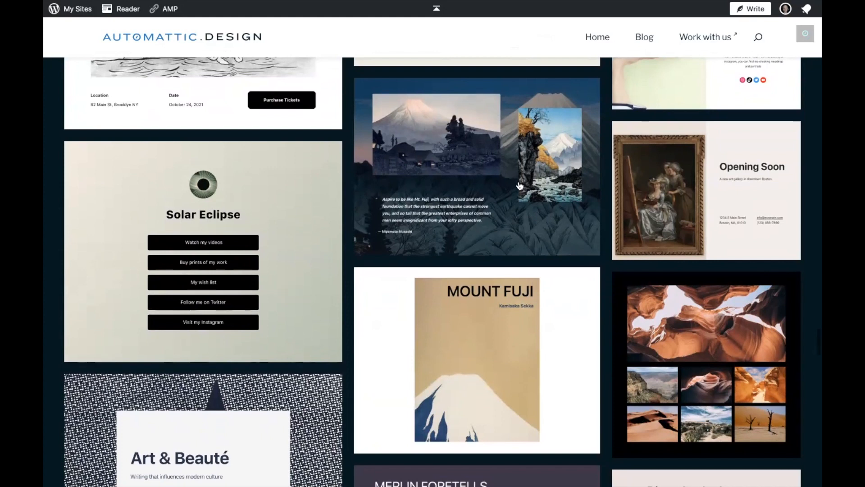
scroll("down", 3)
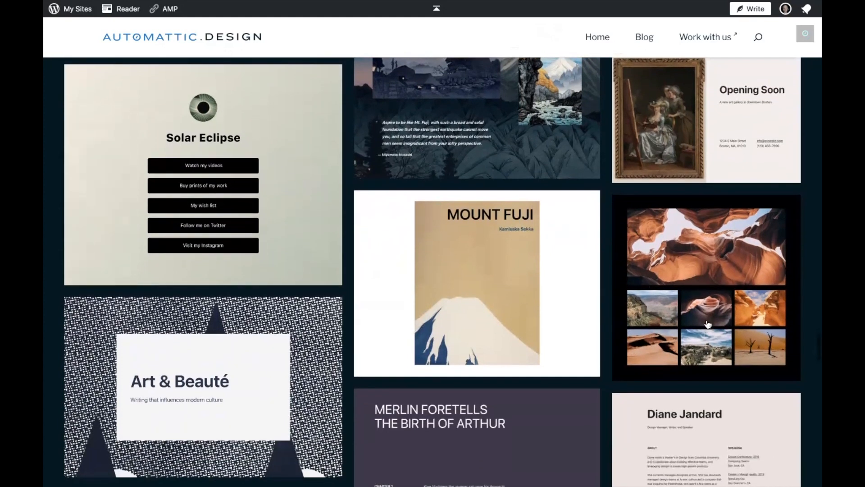
mouse_move(662, 248)
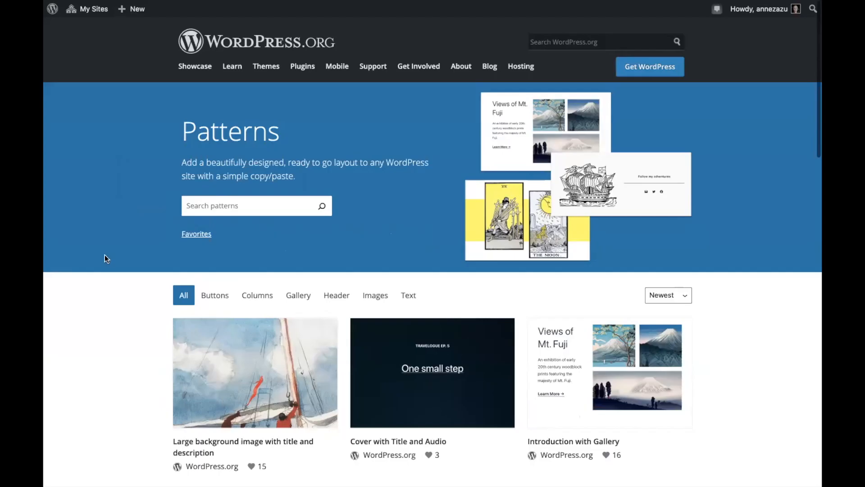
scroll("down", 3)
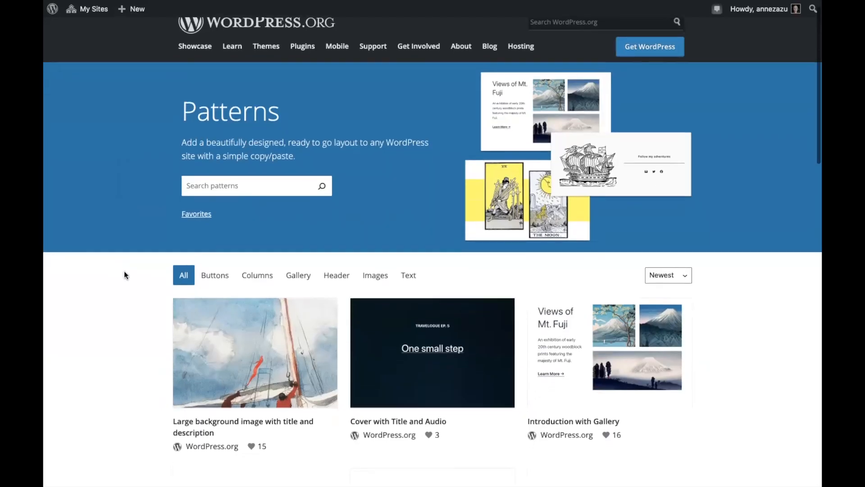
scroll("down", 3)
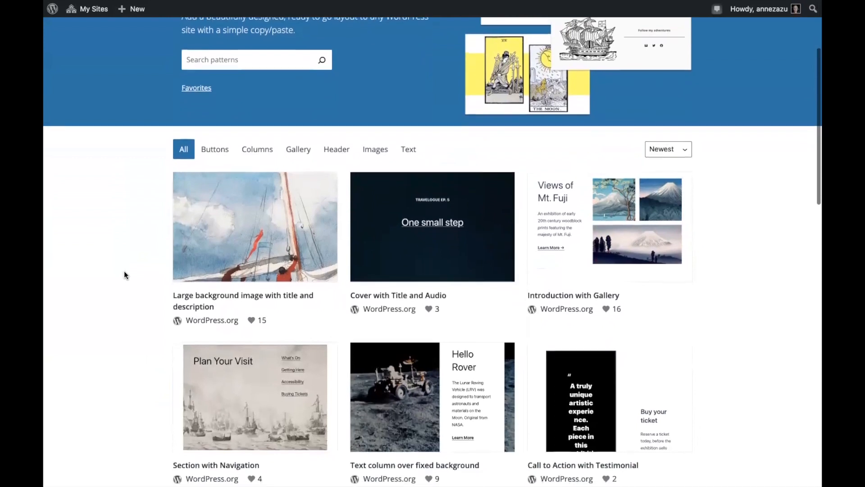
scroll("down", 3)
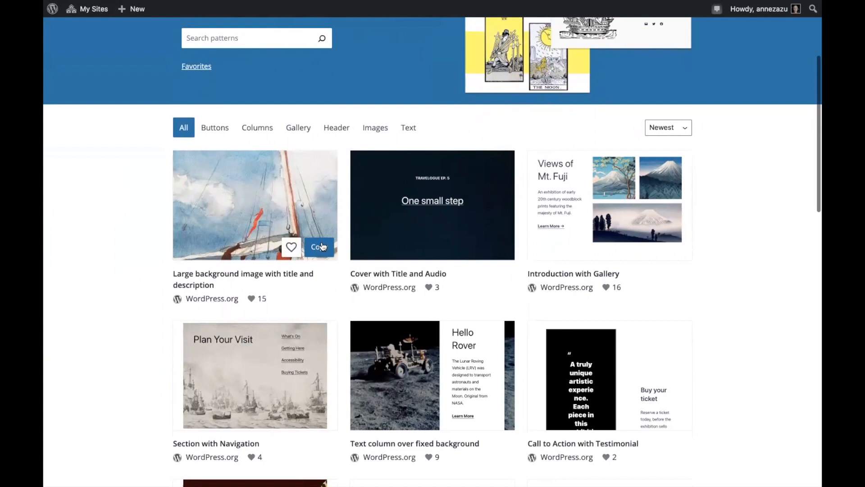
scroll("up", 3)
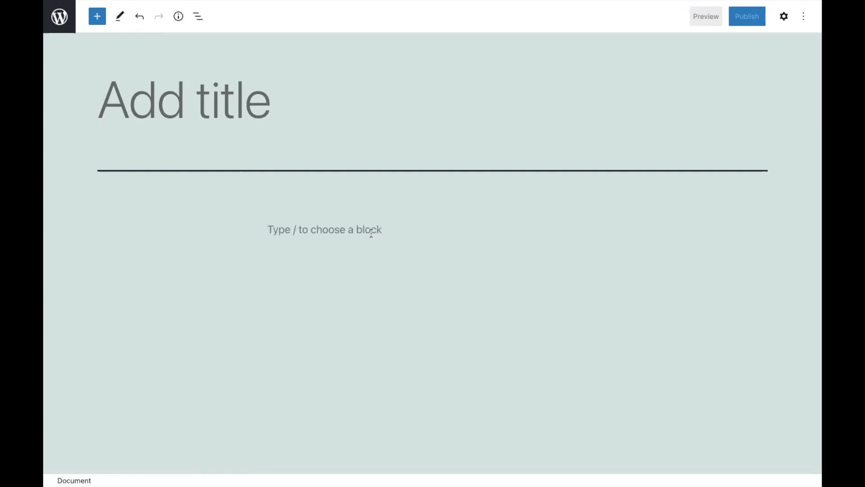
mouse_move(331, 161)
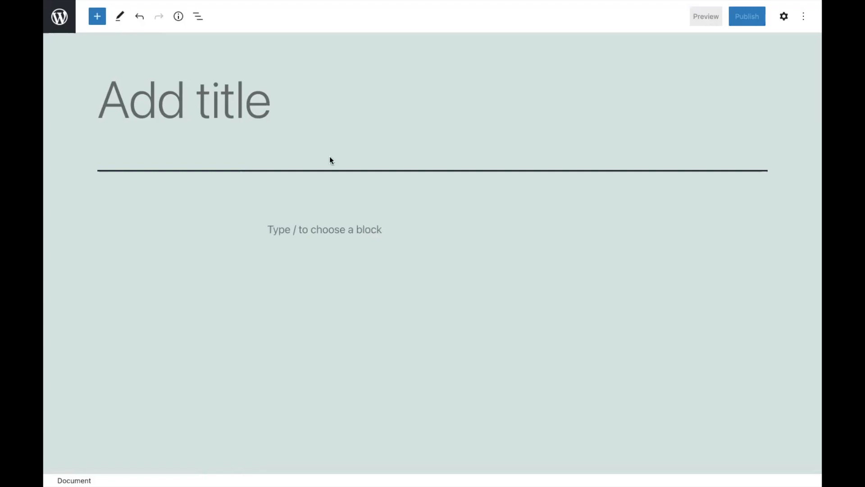
- Insert the Links area pattern from the Patterns library into the post
left_click(98, 17)
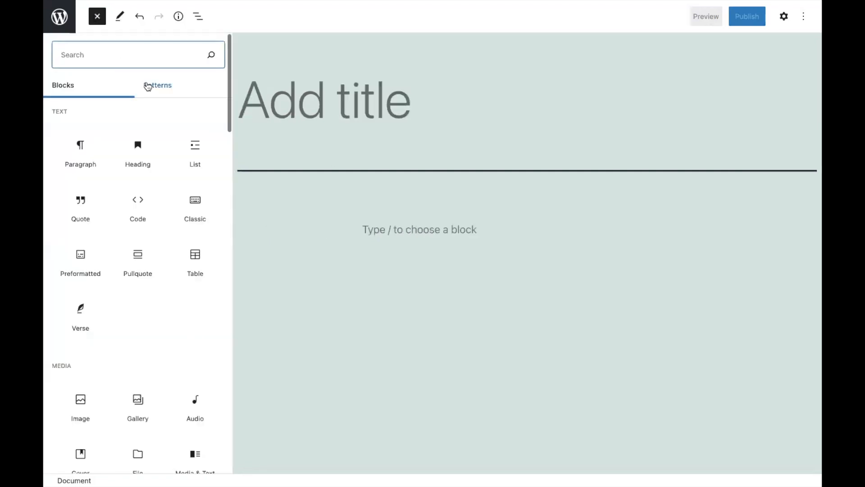
left_click(159, 85)
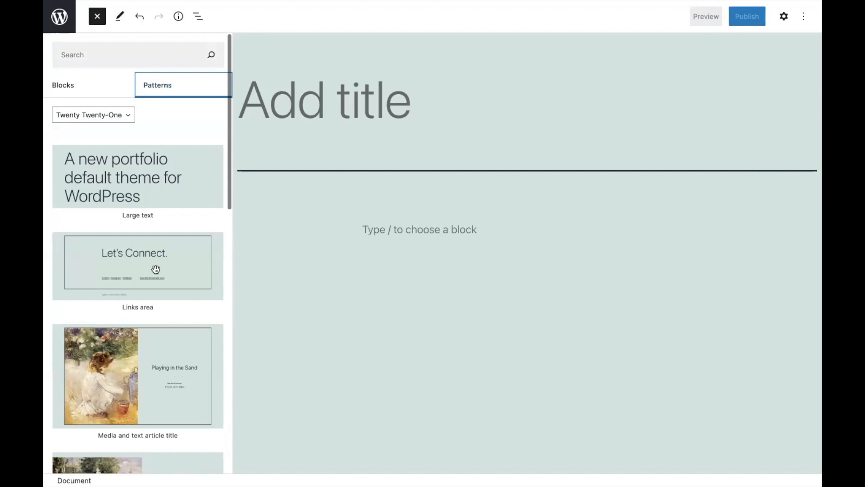
scroll("down", 3)
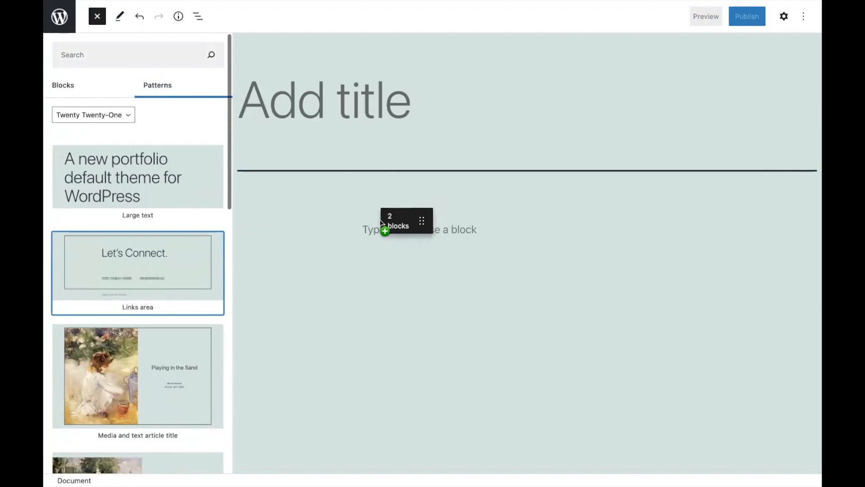
left_click(138, 263)
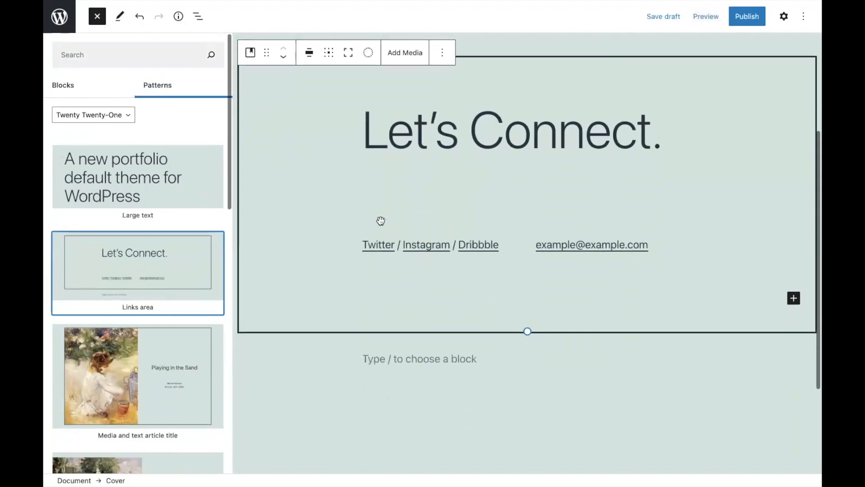
scroll("down", 3)
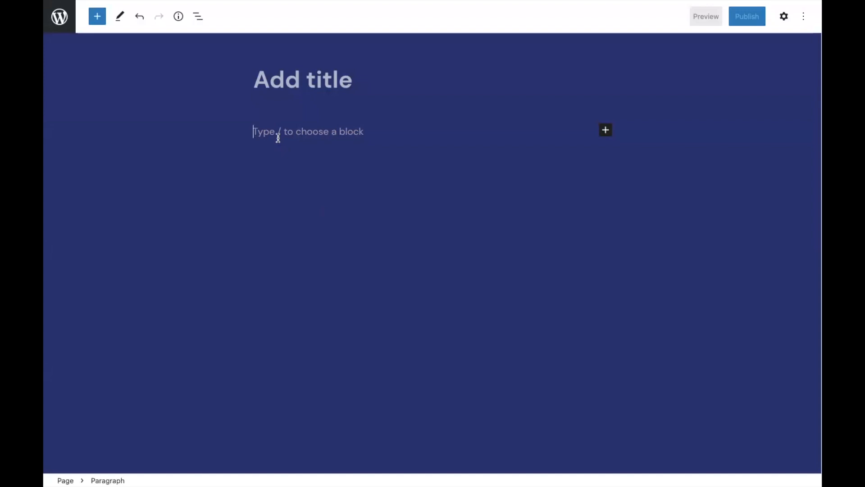
- Insert a Query Loop block with /query and step through its first layout patterns
type("/query")
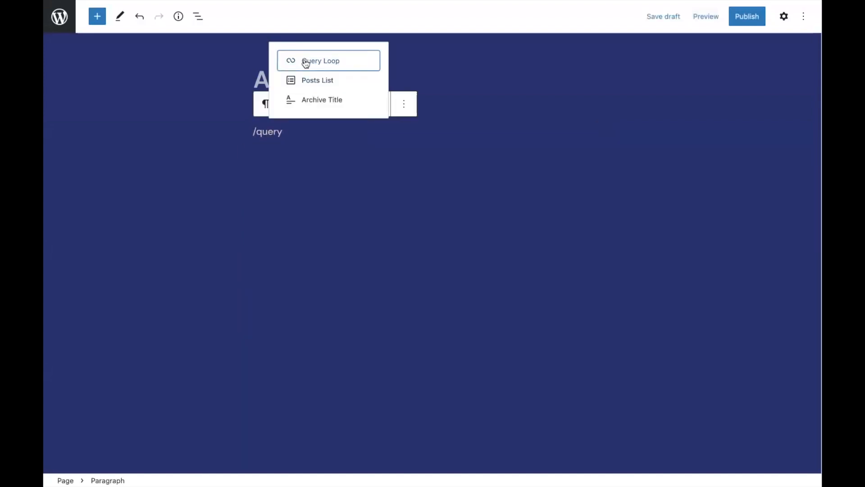
left_click(320, 60)
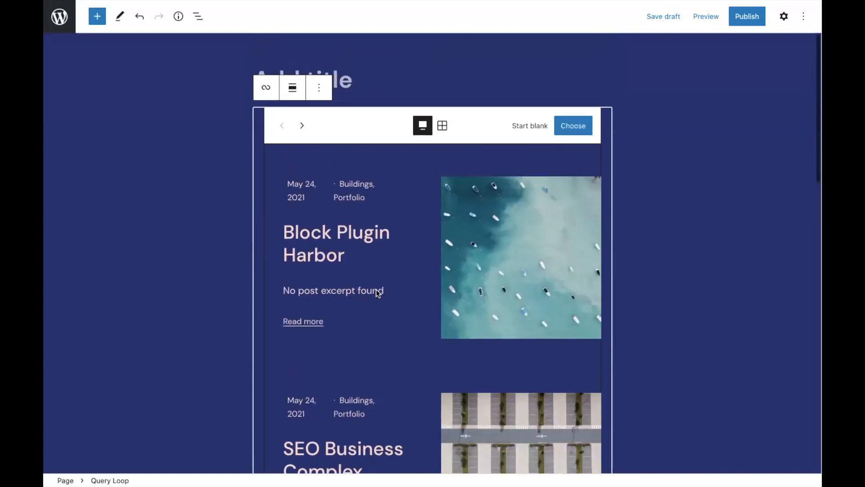
mouse_move(302, 125)
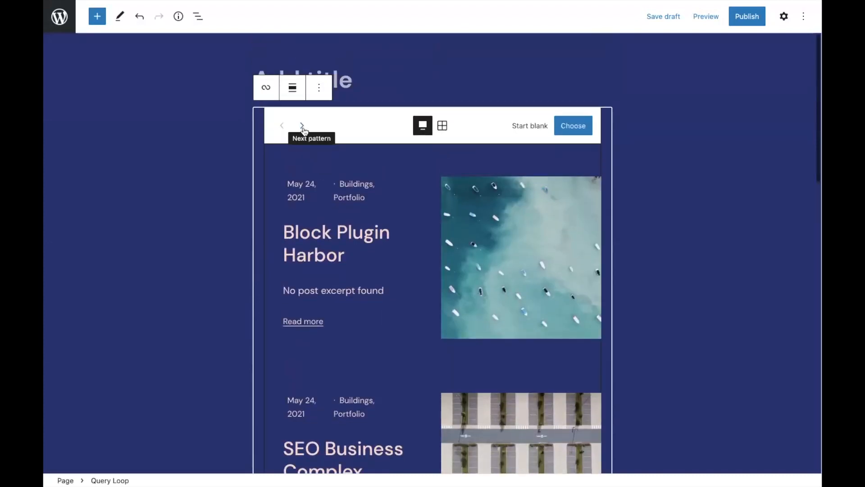
left_click(301, 125)
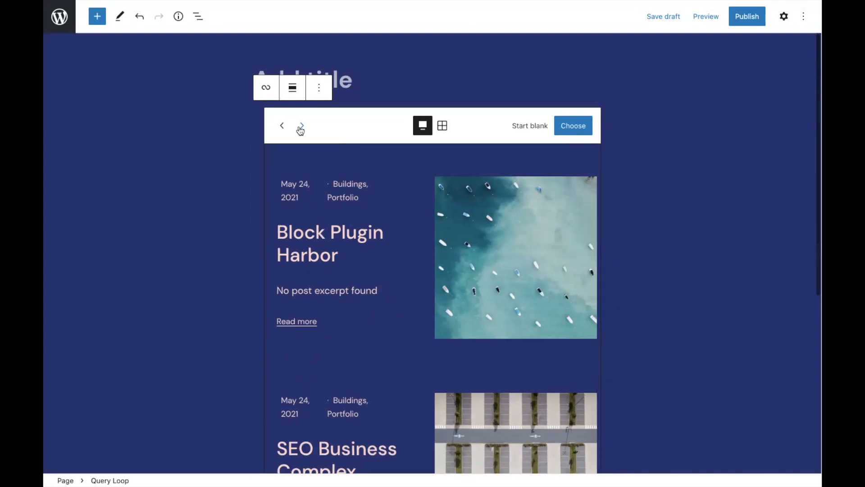
left_click(302, 125)
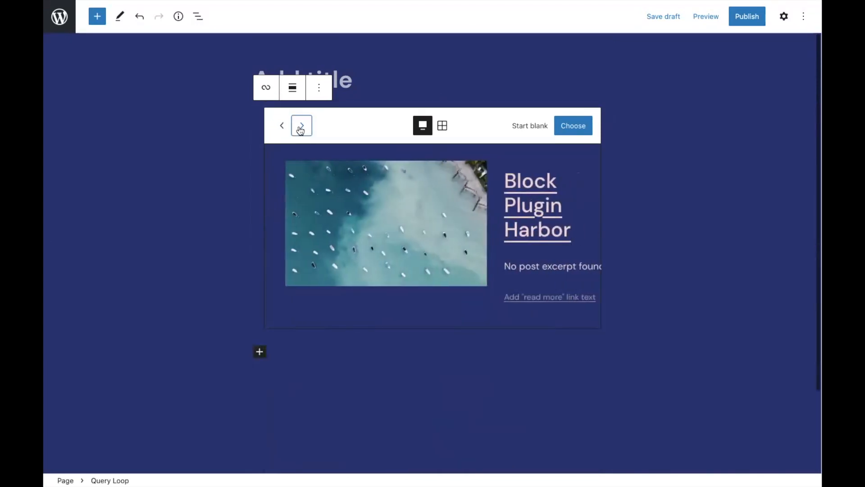
left_click(301, 126)
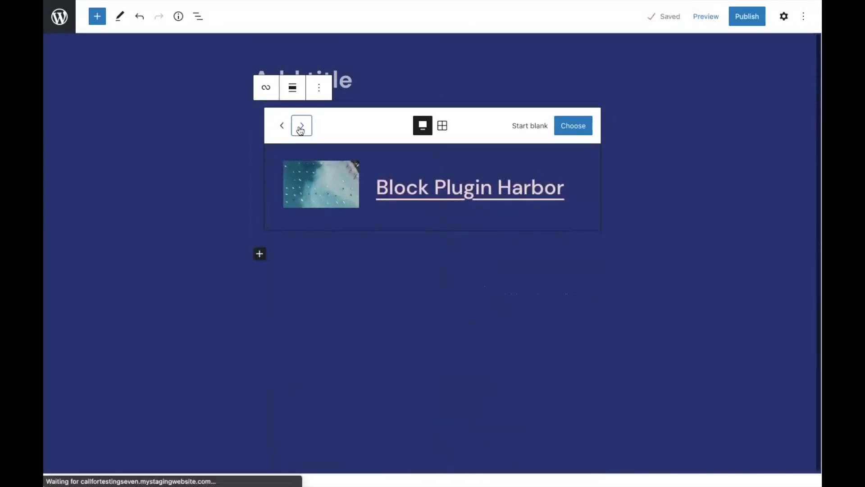
left_click(302, 125)
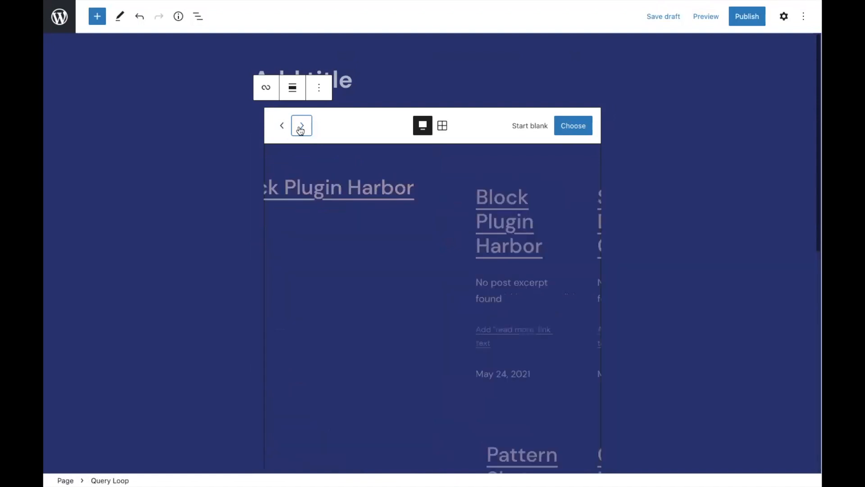
- Preview patterns in Grid view, return to Carousel, and advance to the dark underlined-title layout
left_click(442, 125)
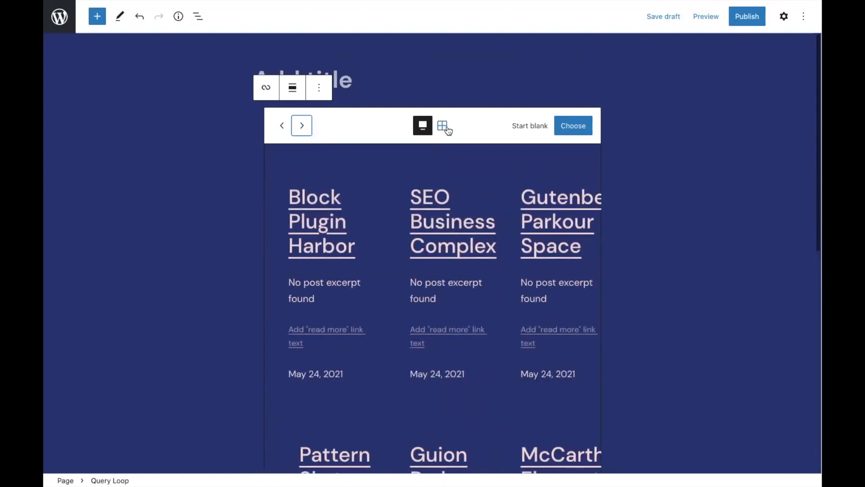
left_click(442, 126)
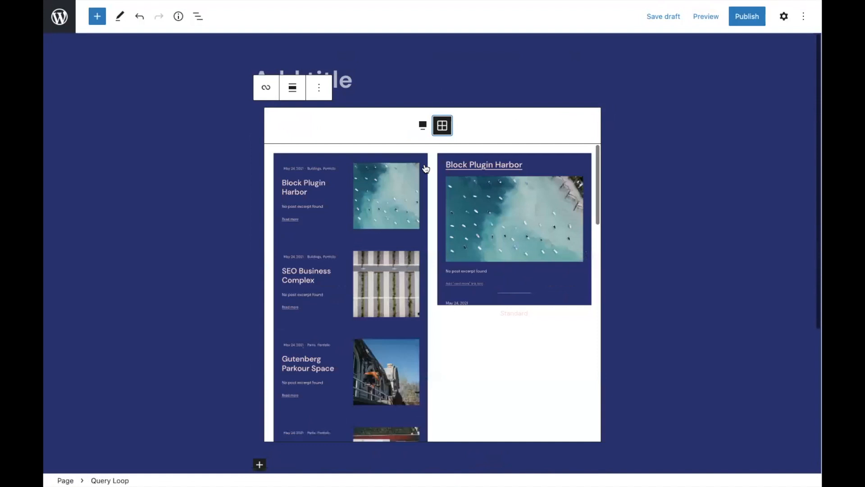
left_click(423, 125)
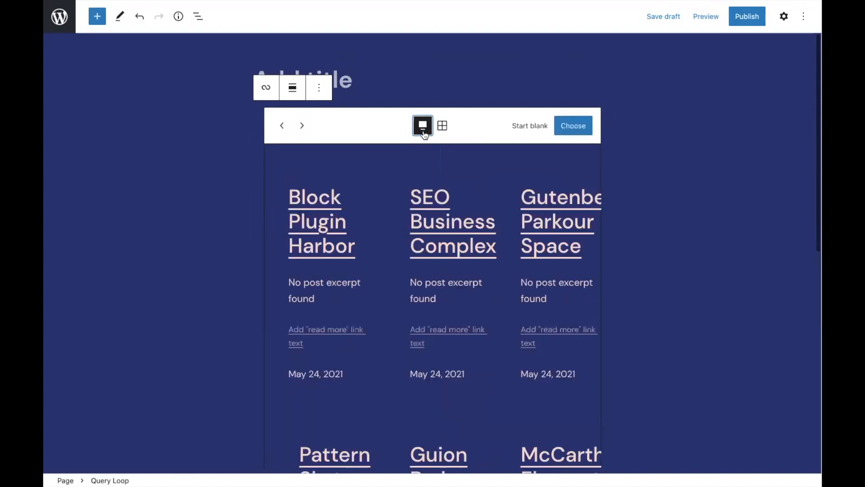
left_click(302, 126)
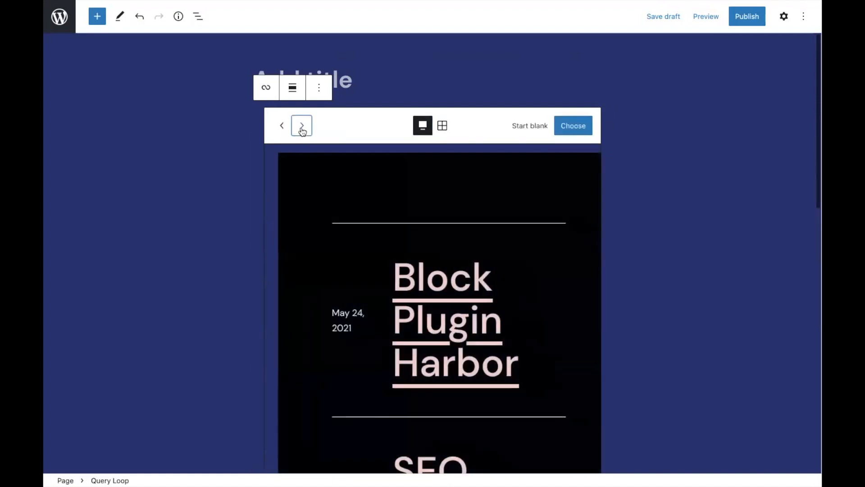
left_click(301, 125)
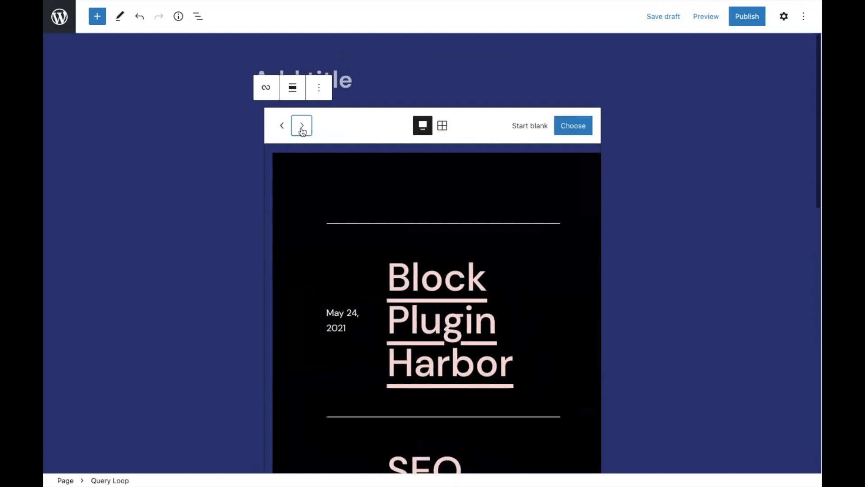
left_click(301, 125)
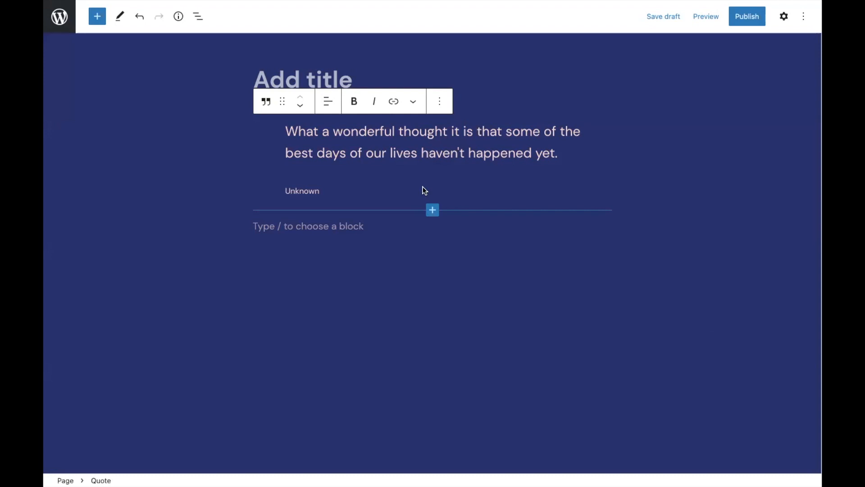
mouse_move(266, 101)
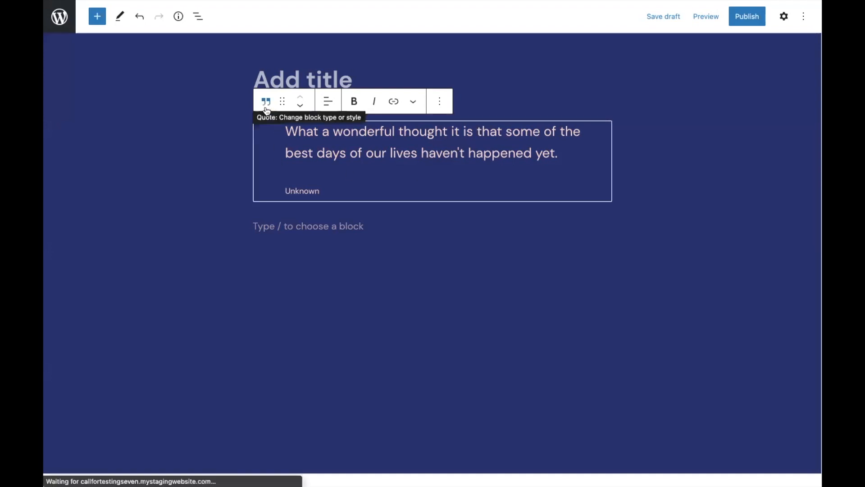
- Open the quote's transform menu and apply the Large quote style
left_click(266, 101)
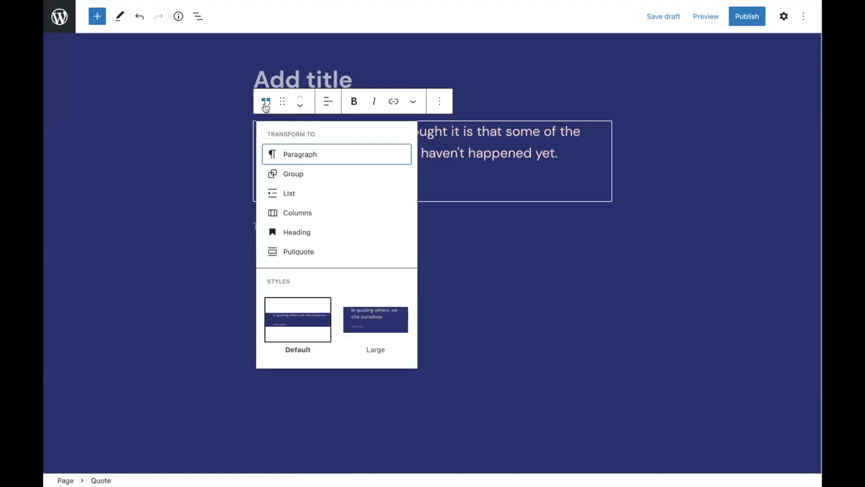
mouse_move(298, 319)
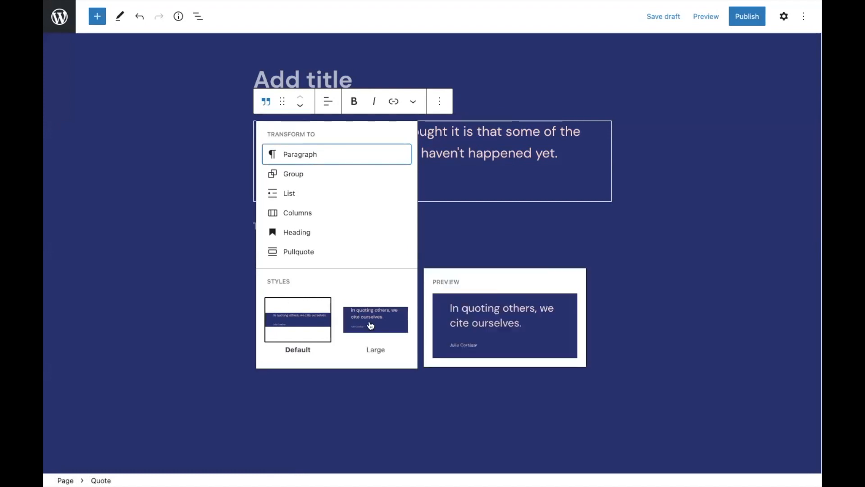
left_click(265, 100)
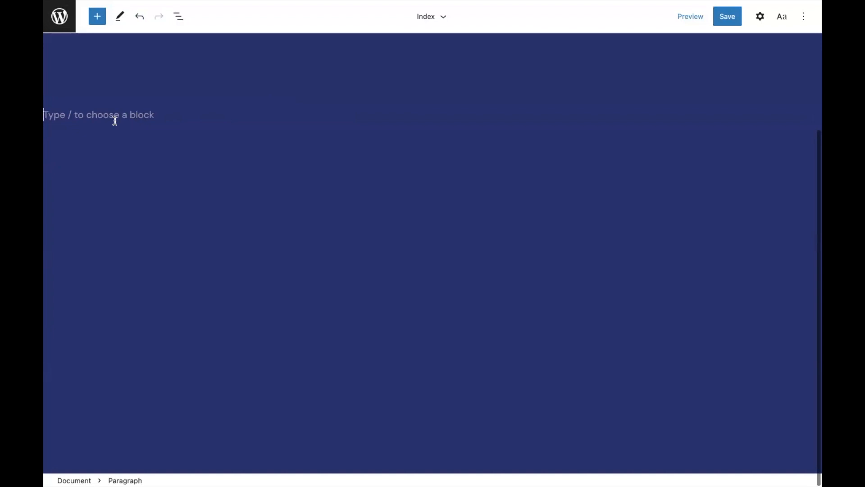
- Add a Header block to the Index template via /head and choose an existing layout
type("/head")
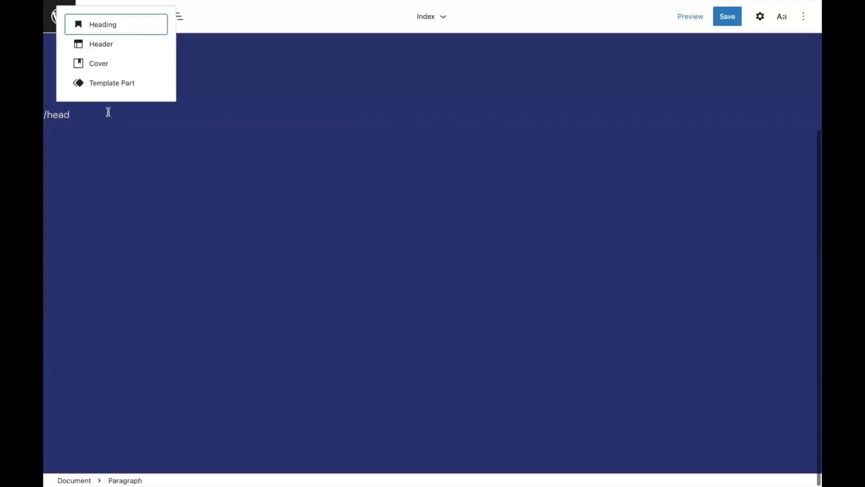
left_click(101, 43)
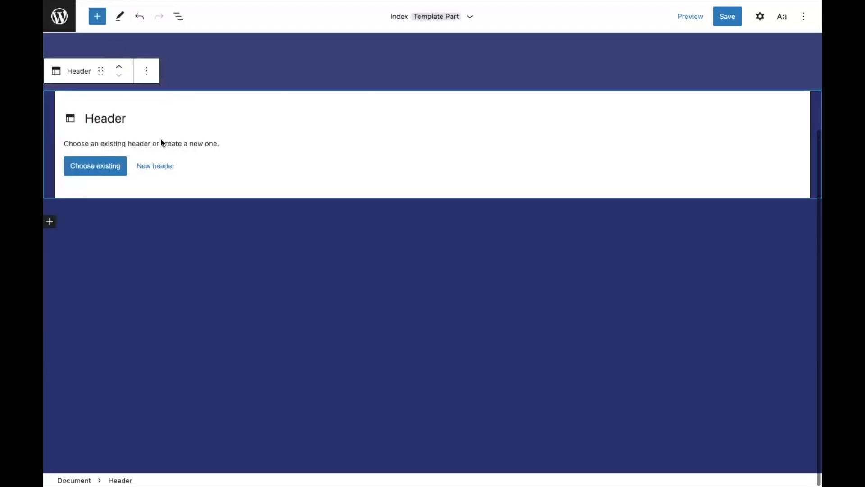
left_click(95, 165)
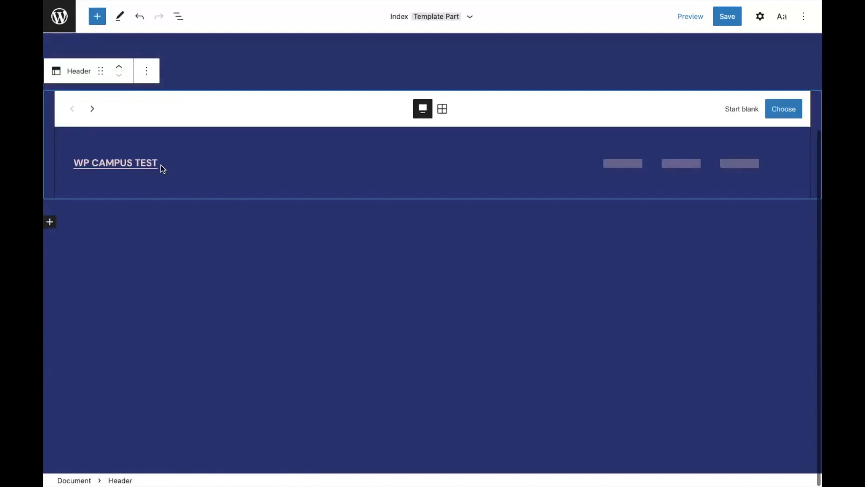
- Step forward two header patterns, then back one to compare them
left_click(92, 108)
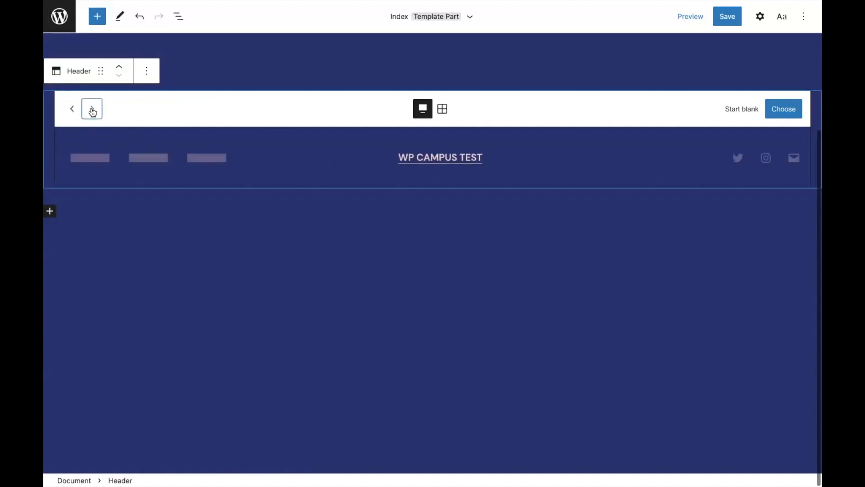
left_click(92, 109)
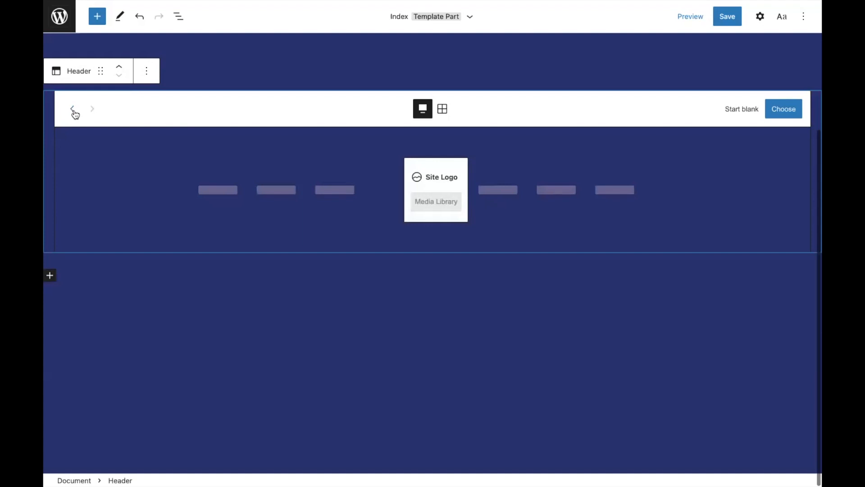
left_click(72, 109)
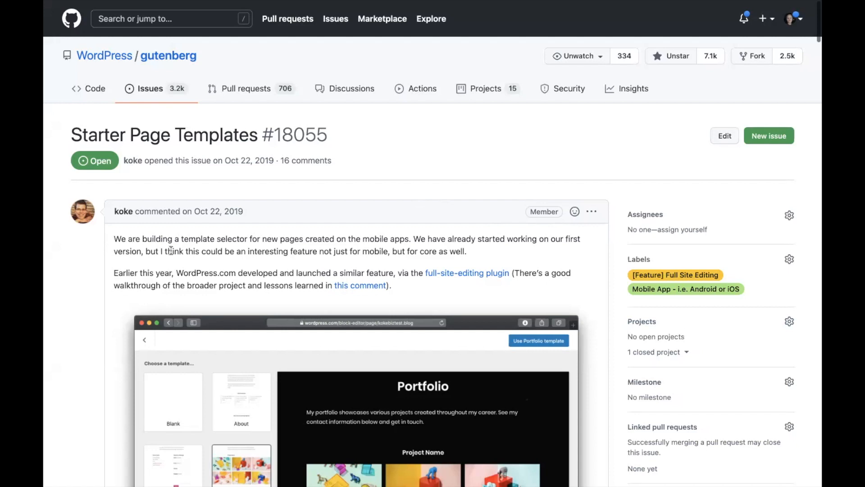
scroll("down", 3)
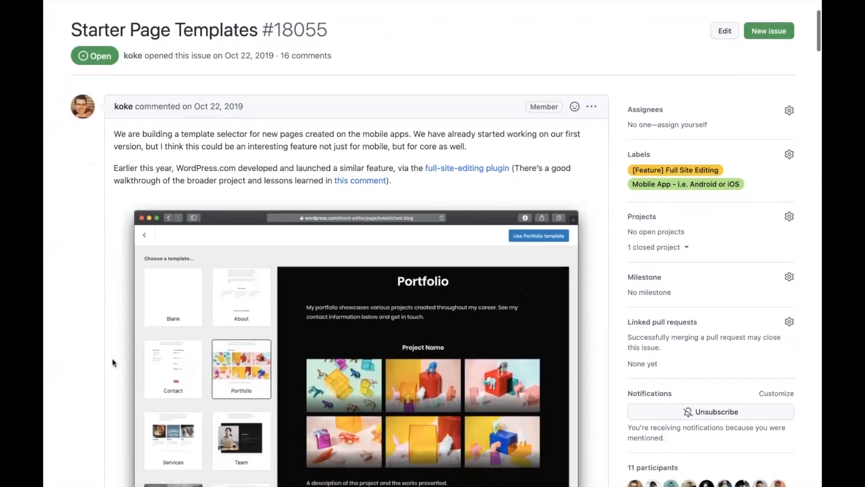
scroll("down", 3)
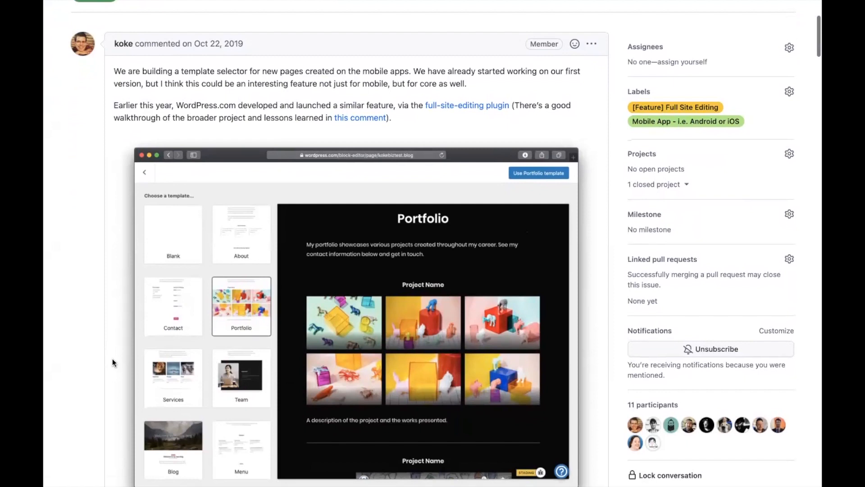
scroll("down", 3)
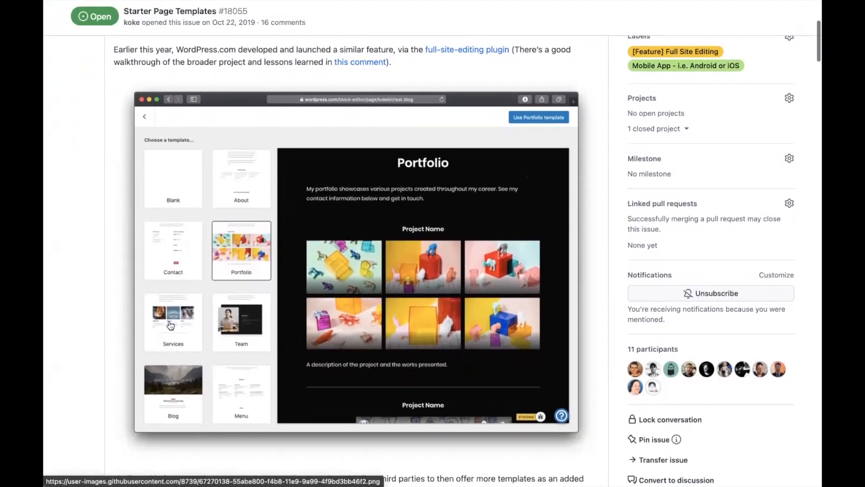
scroll("down", 3)
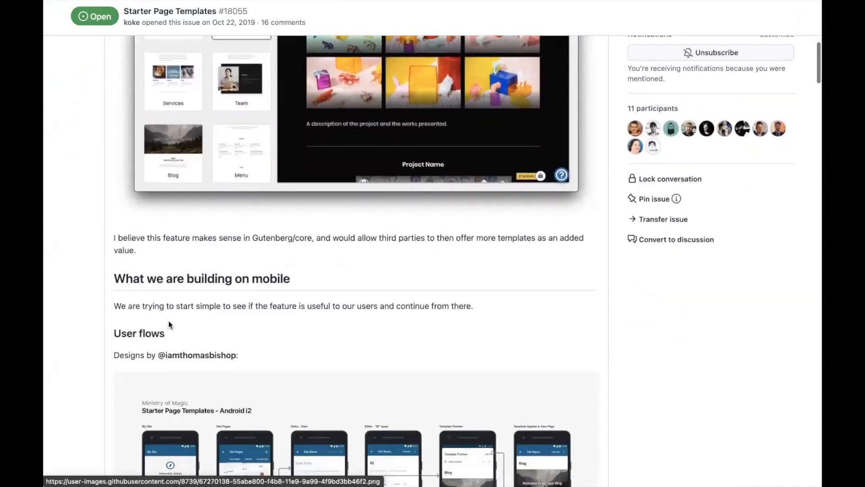
scroll("down", 3)
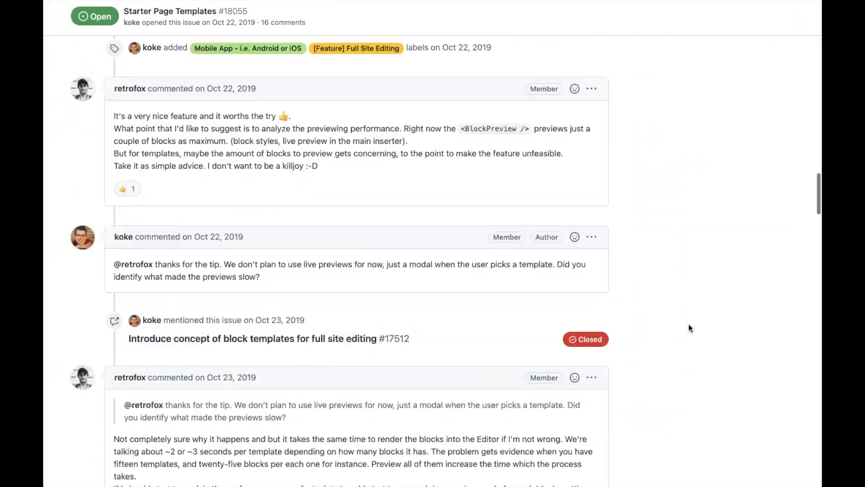
scroll("down", 3)
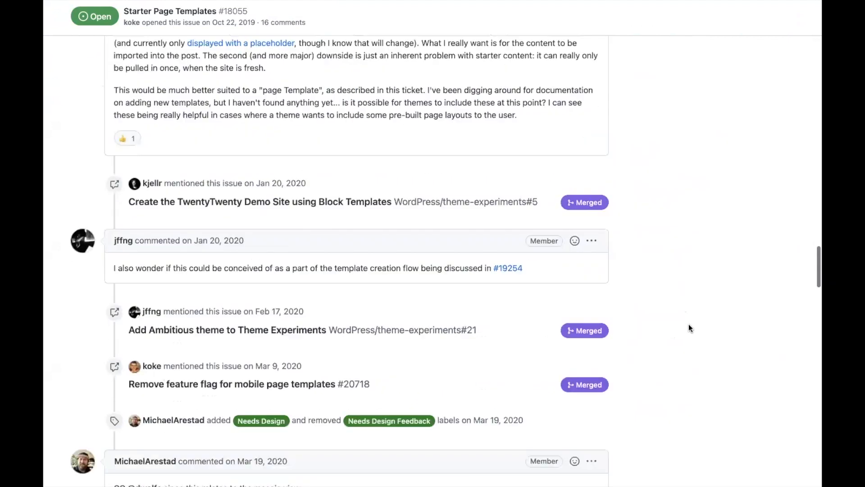
scroll("down", 3)
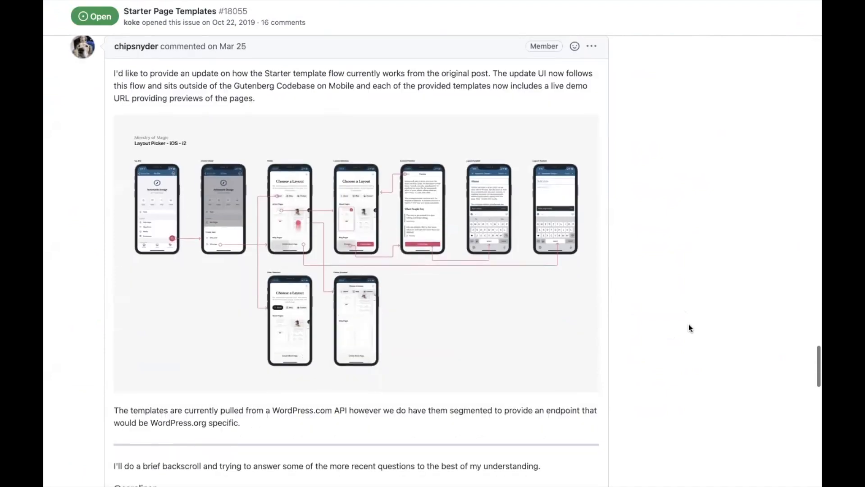